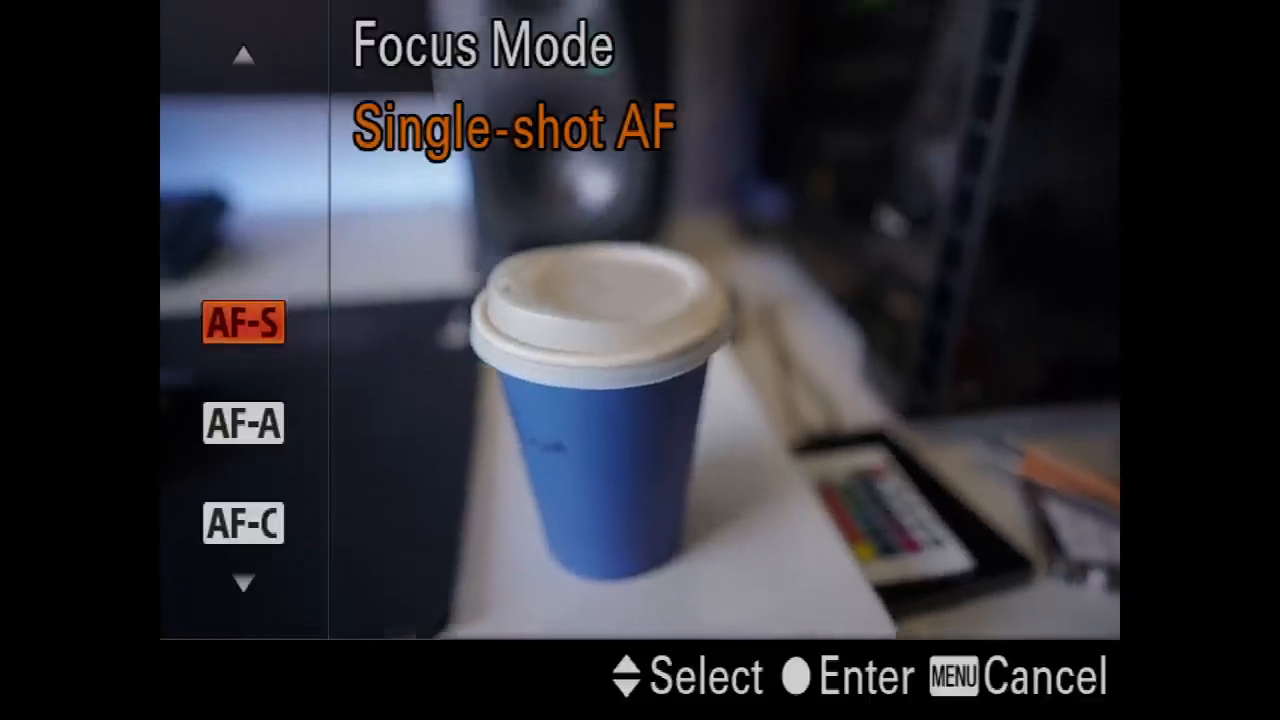
Step: Move the Focus Mode selection from Single-shot AF (AF-S) to Continuous AF (AF-C)
key(Down)
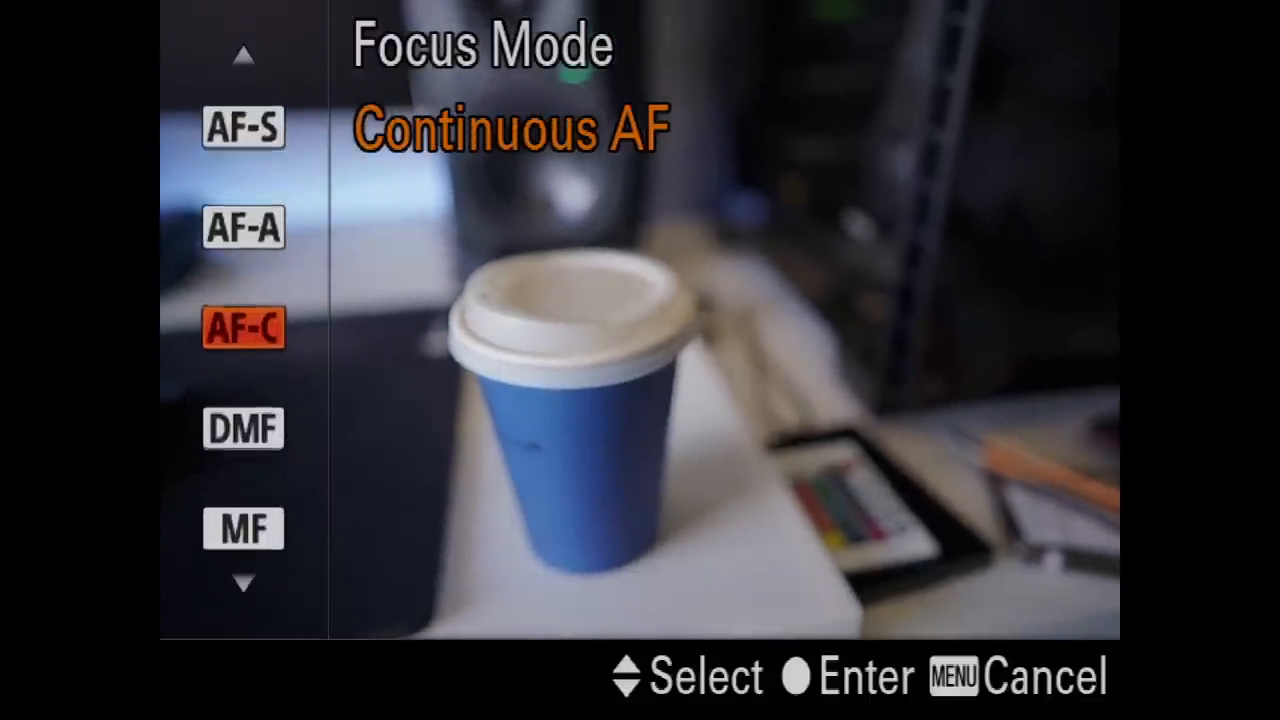